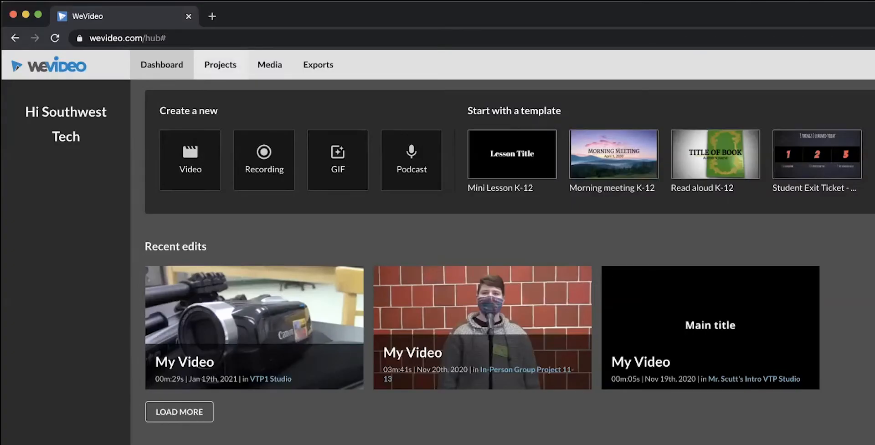
# Open the shared 'YouTube and TV Studio Production Interviews' project from the Shared with me list.
pyautogui.click(220, 64)
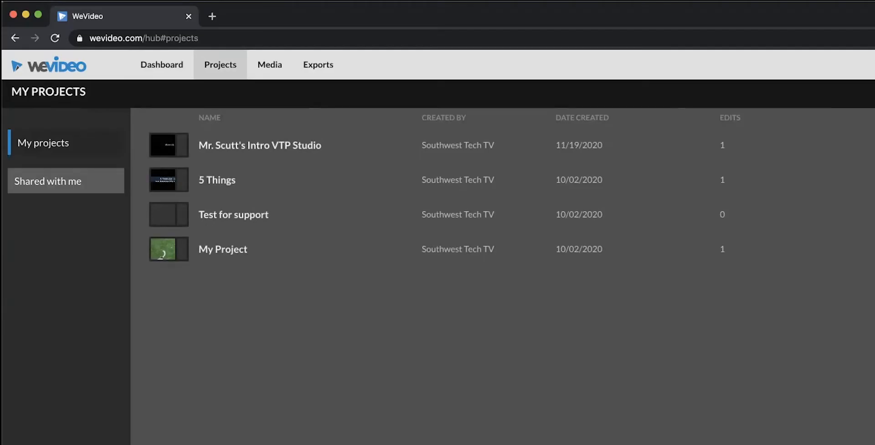
pyautogui.click(48, 181)
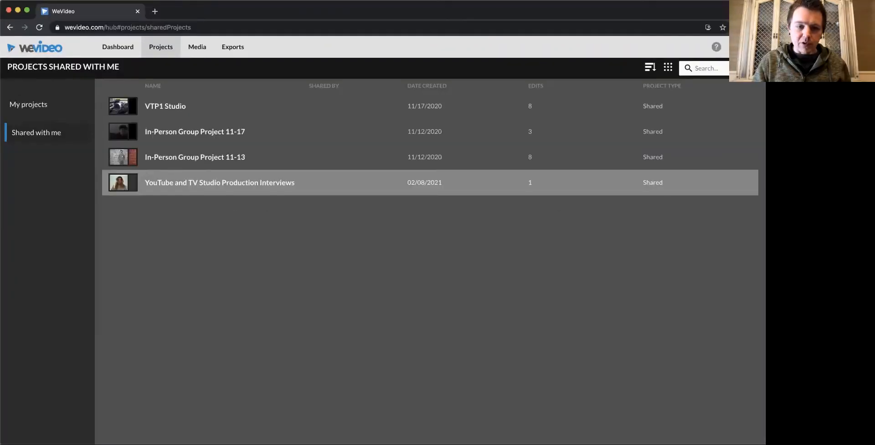
pyautogui.doubleClick(220, 182)
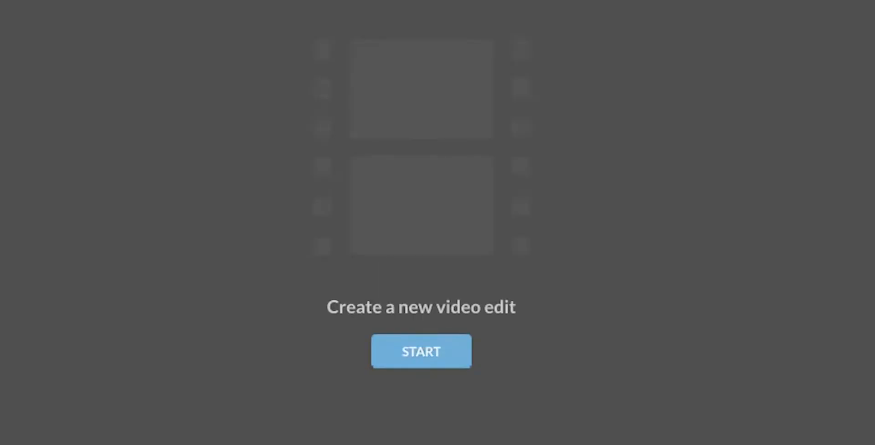
# Start a new video edit and browse the project's media of student interview clips.
pyautogui.click(421, 352)
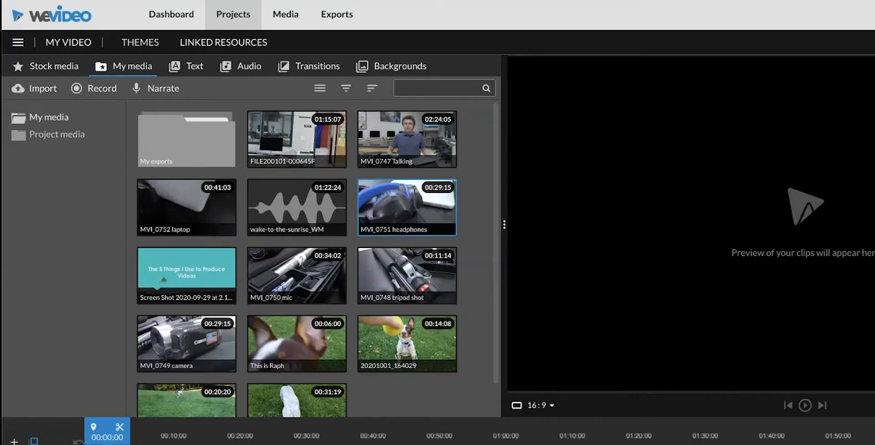
pyautogui.click(407, 276)
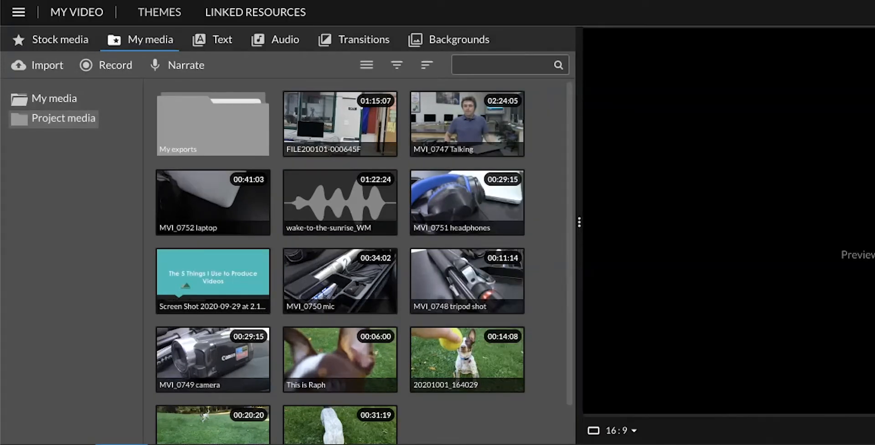
pyautogui.click(64, 118)
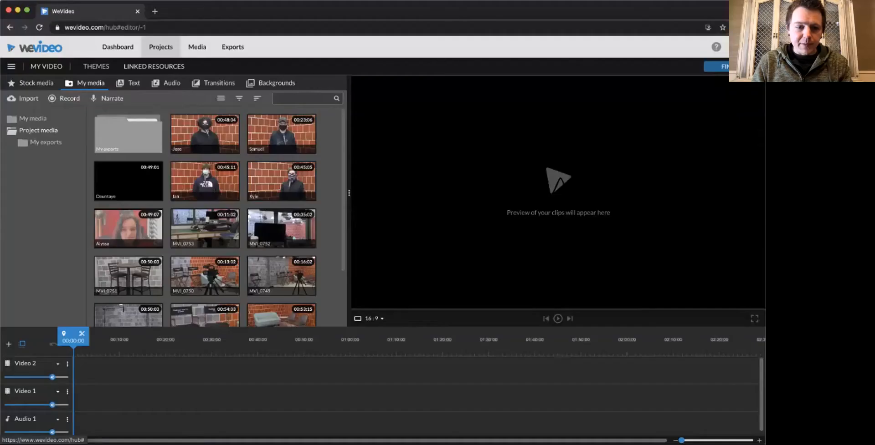
pyautogui.scroll(-3)
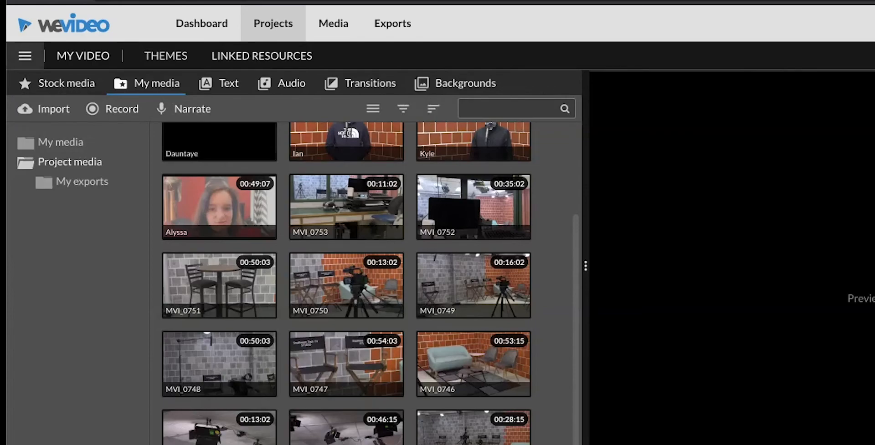
pyautogui.click(25, 55)
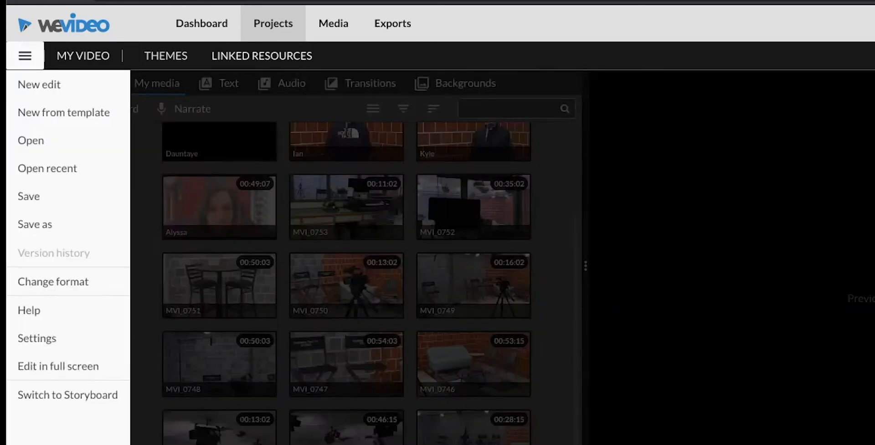
pyautogui.moveTo(67, 396)
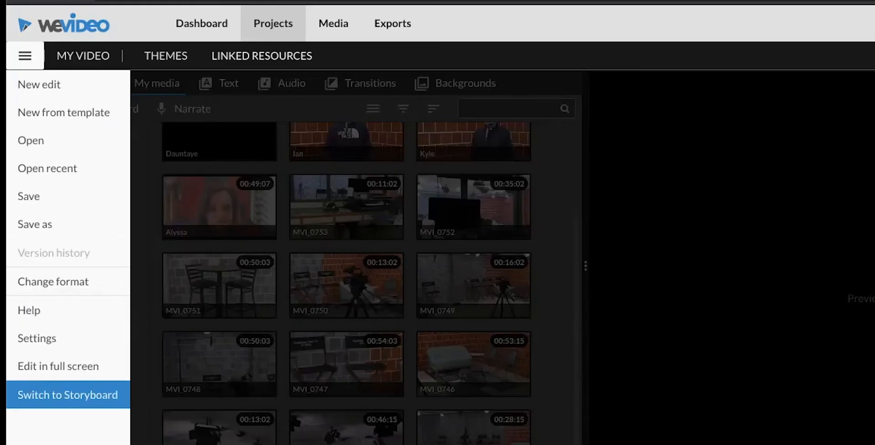
pyautogui.moveTo(68, 395)
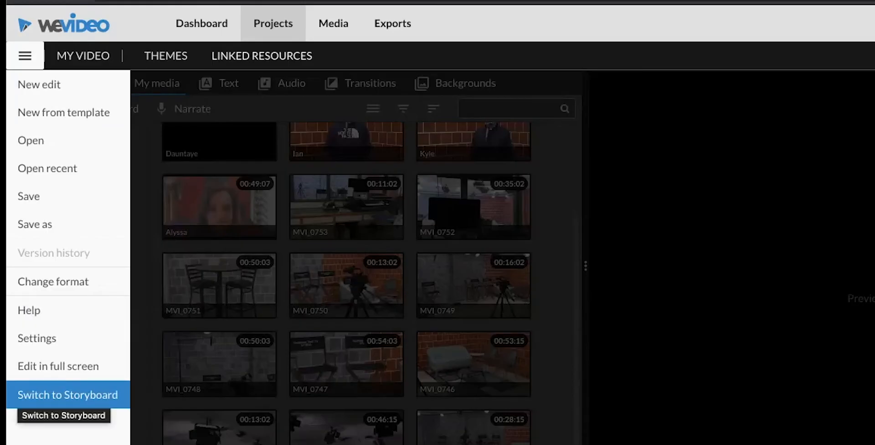
pyautogui.click(66, 395)
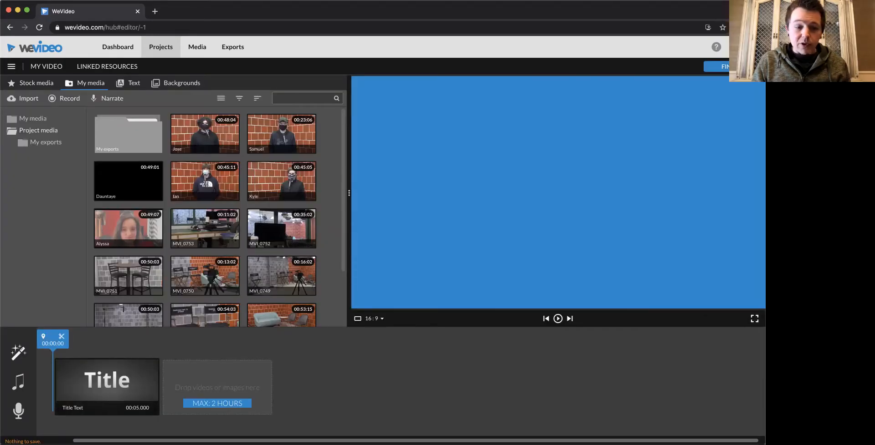
pyautogui.click(106, 387)
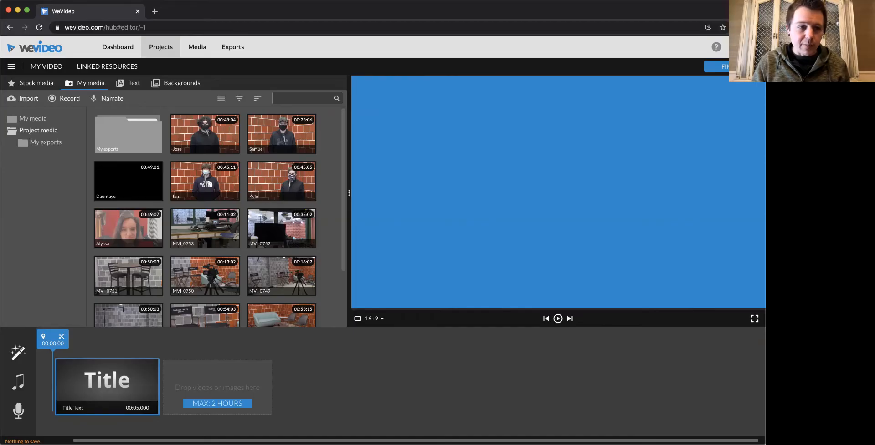
pyautogui.click(12, 66)
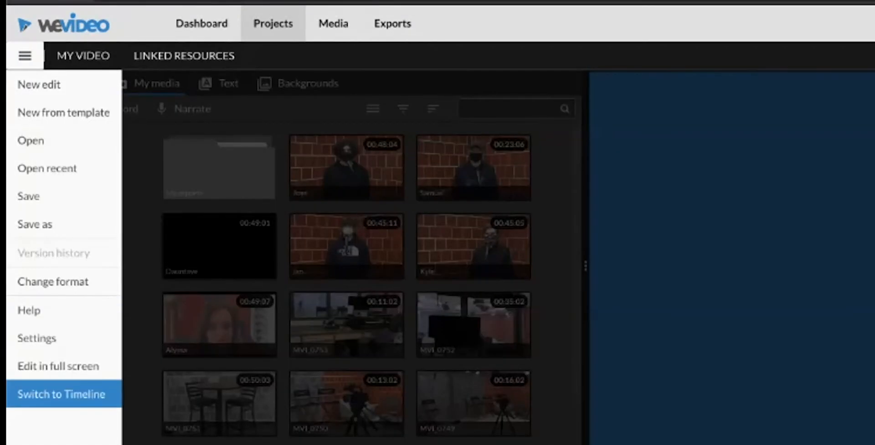
pyautogui.click(63, 394)
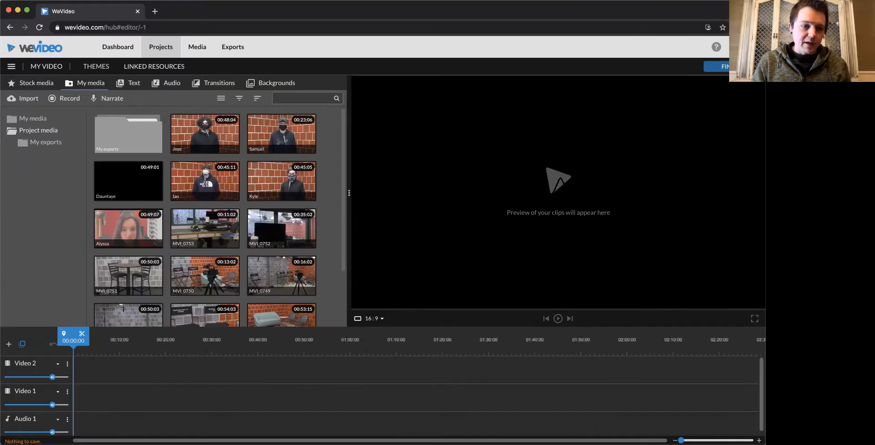
# Rename the video to 'YouTube & Studio Interviews - Mr. Scutt' and confirm.
pyautogui.click(128, 180)
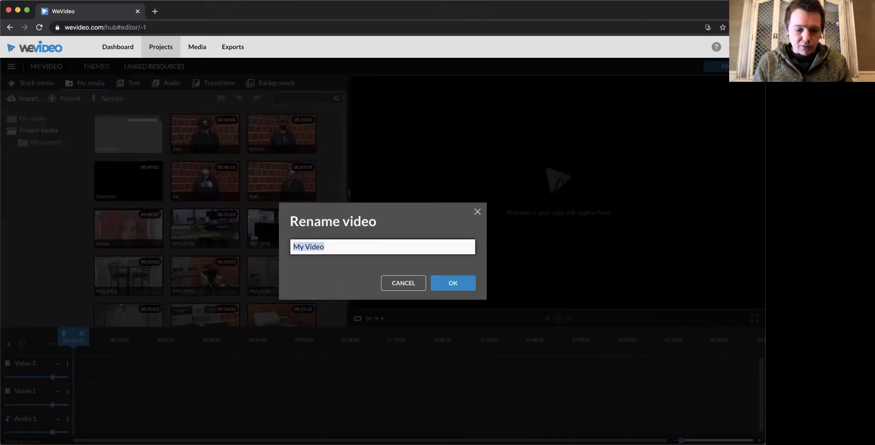
pyautogui.write('YouTube &')
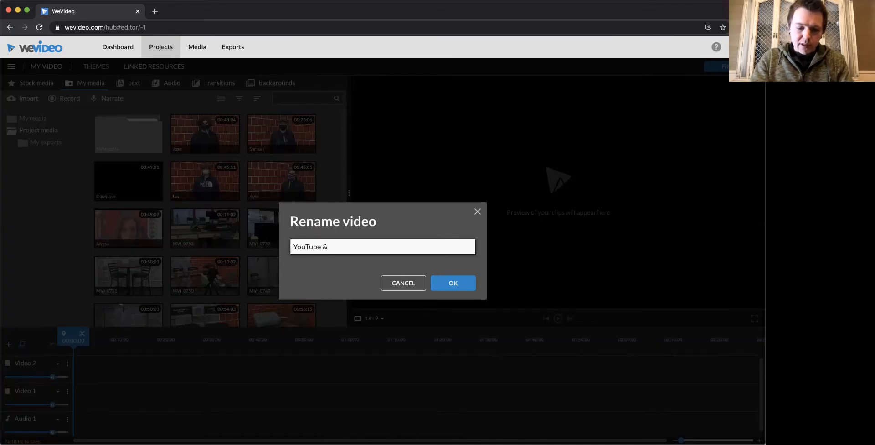
pyautogui.write('Studio Inte')
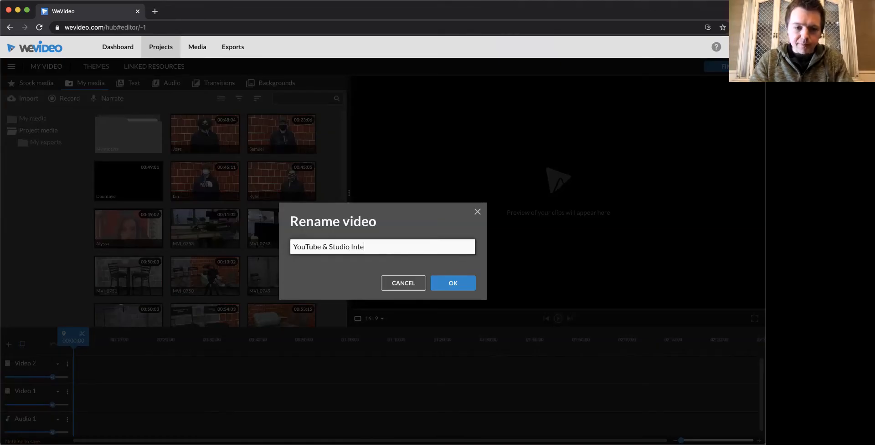
pyautogui.write('rviews')
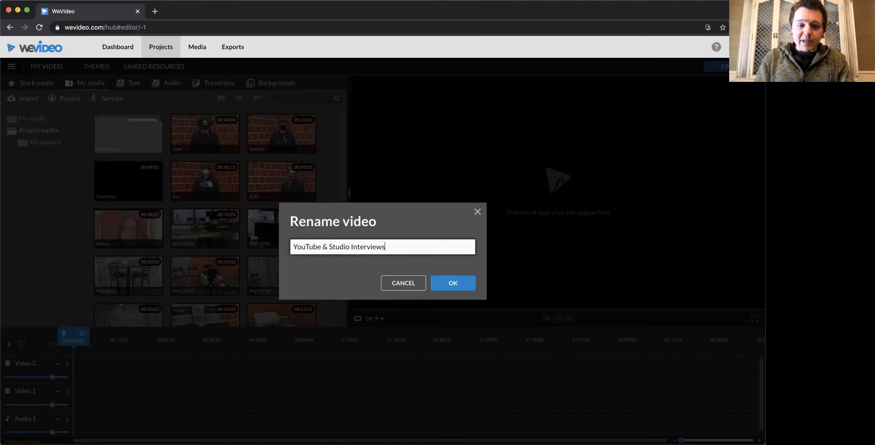
pyautogui.write('-')
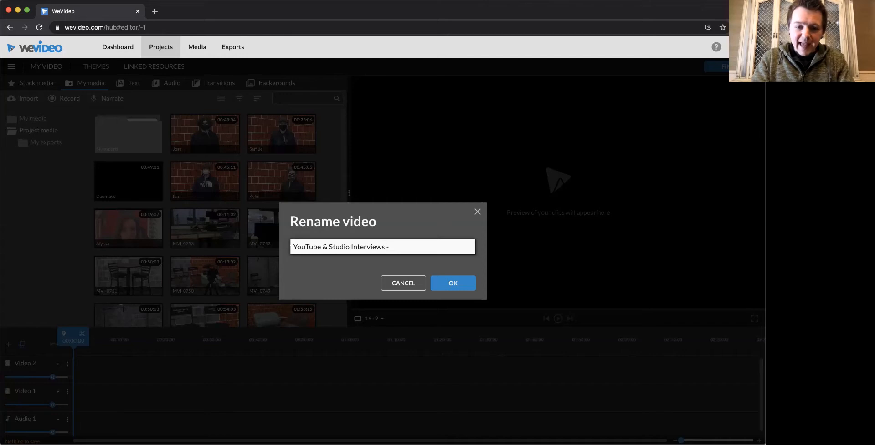
pyautogui.write('Mr. S')
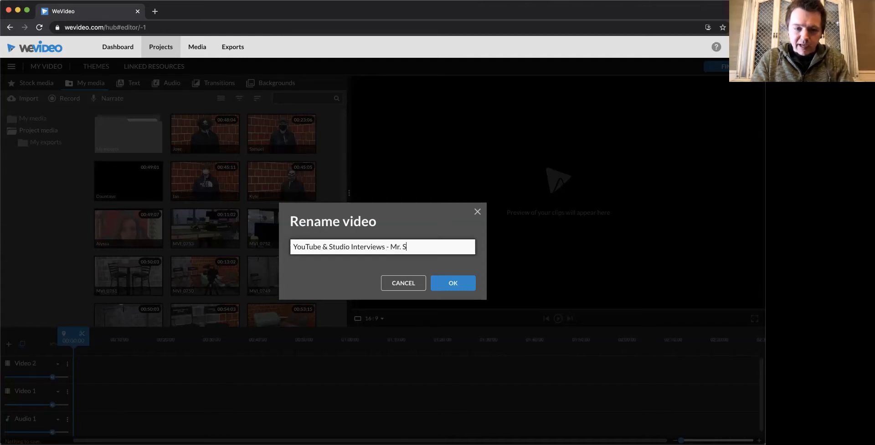
pyautogui.write('cutt')
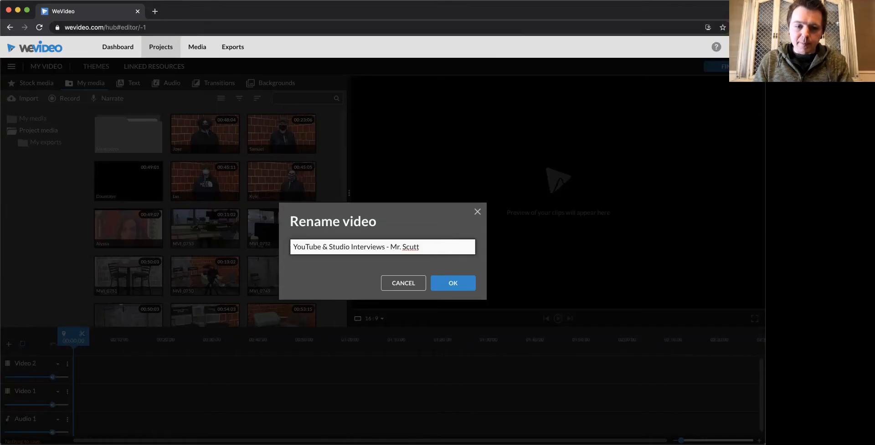
pyautogui.click(453, 283)
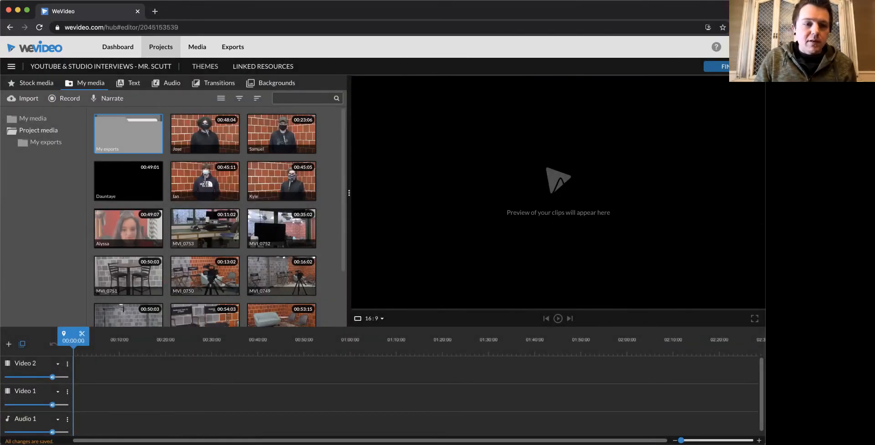
# Open the Import media dialog with its browse-to-select option.
pyautogui.scroll(-3)
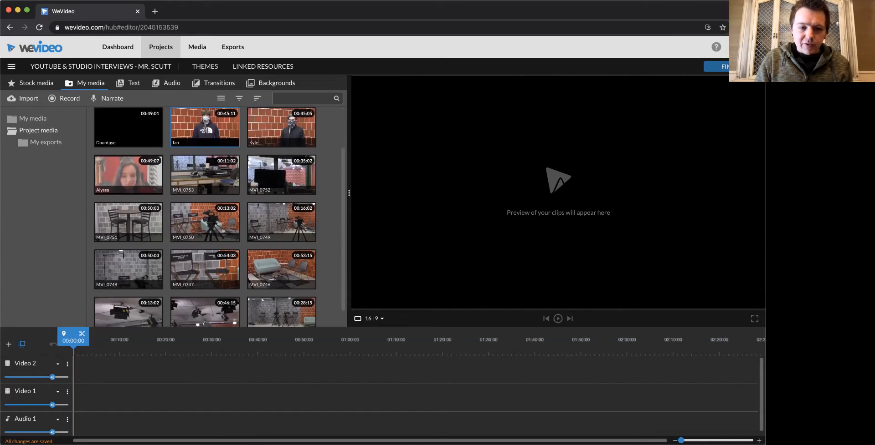
pyautogui.scroll(-3)
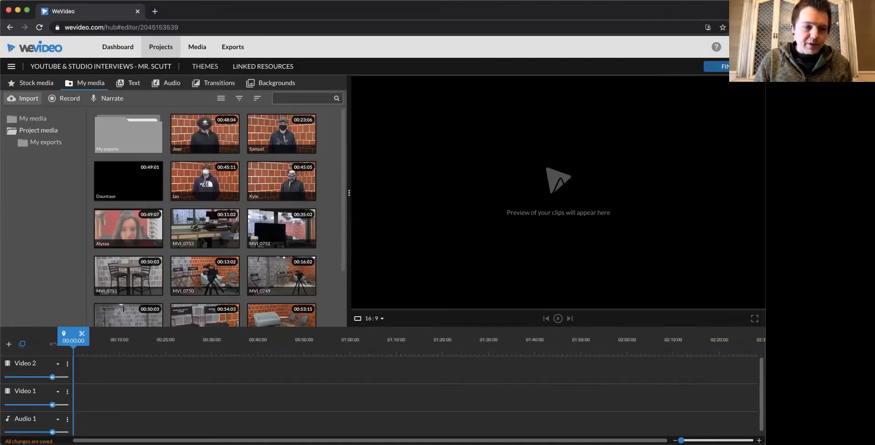
pyautogui.click(22, 99)
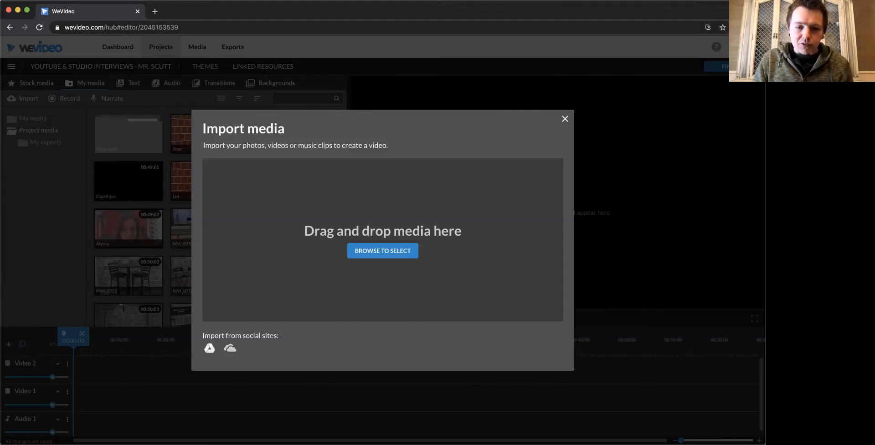
pyautogui.click(382, 251)
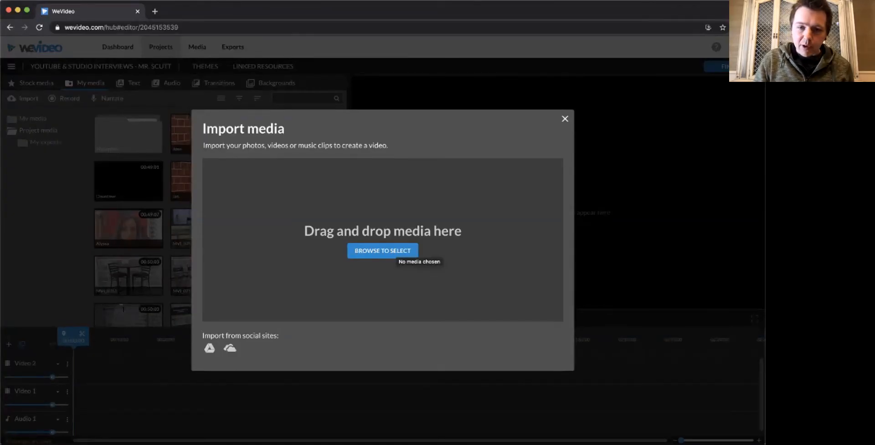
# Browse stock 'News' footage and the Motion title templates, then return to project media.
pyautogui.click(564, 119)
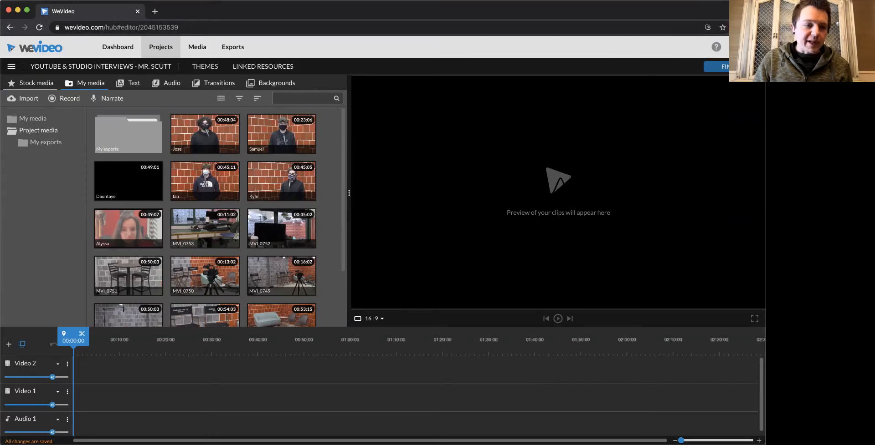
pyautogui.click(35, 83)
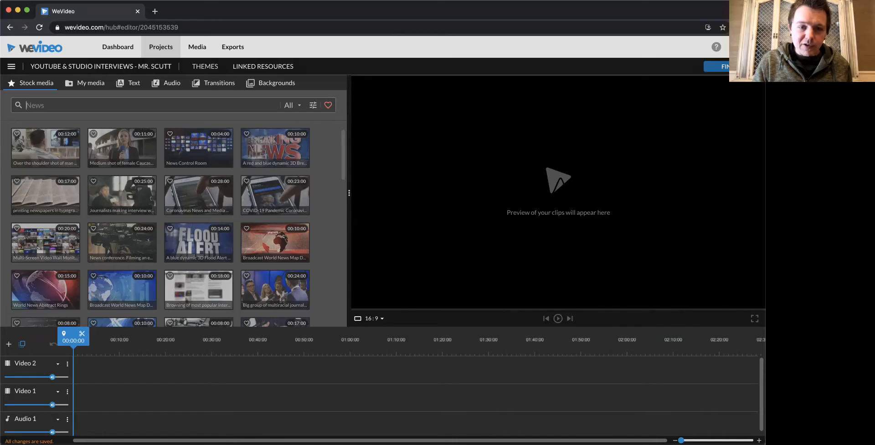
pyautogui.click(312, 106)
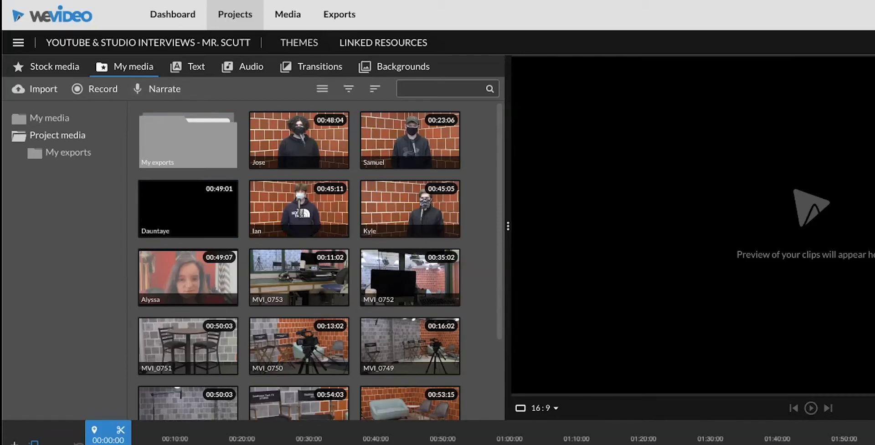
pyautogui.moveTo(133, 66)
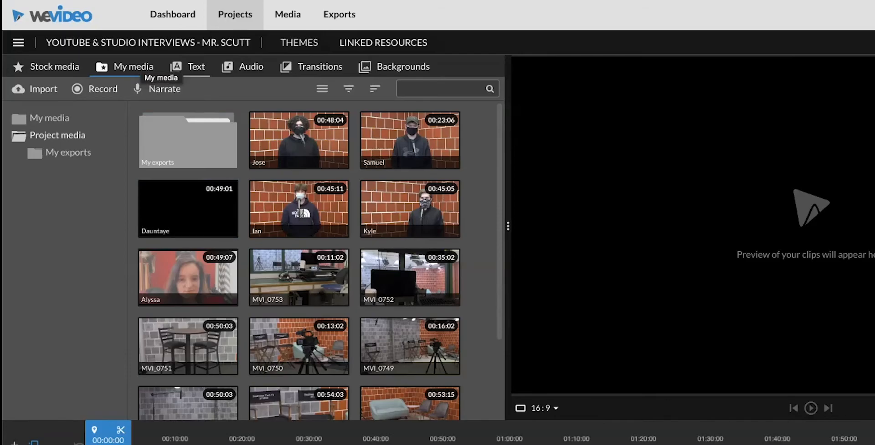
pyautogui.click(196, 67)
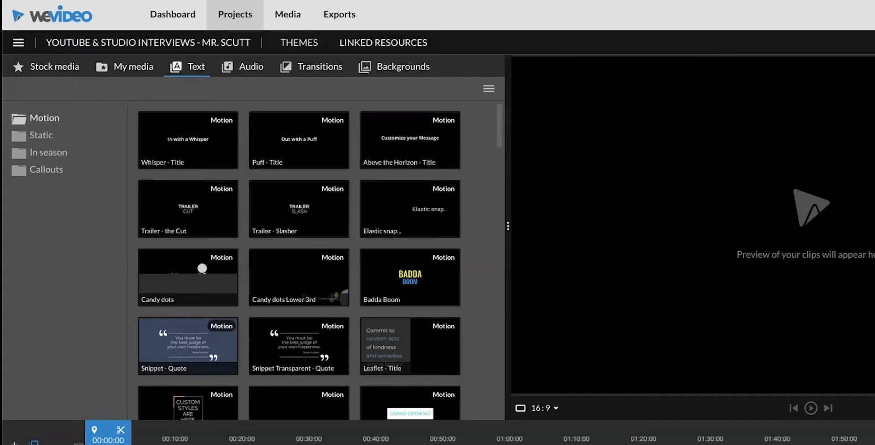
pyautogui.moveTo(202, 273)
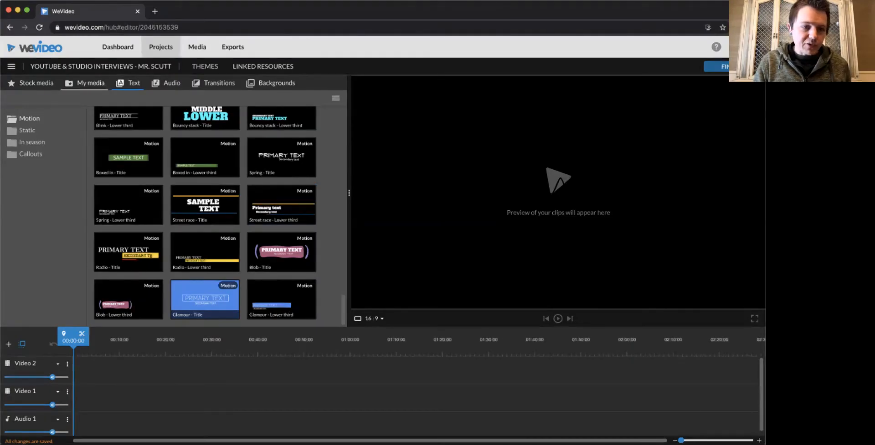
pyautogui.click(89, 83)
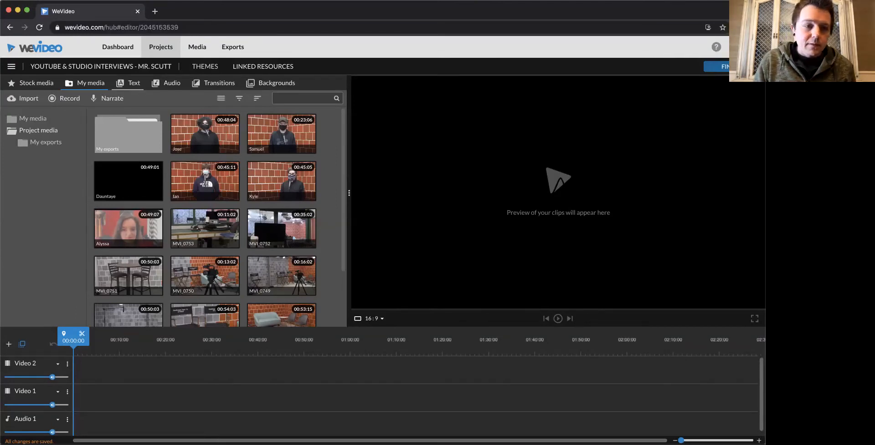
# Preview the hoodie student's clip, then play the curly-haired student's interview clip.
pyautogui.click(205, 134)
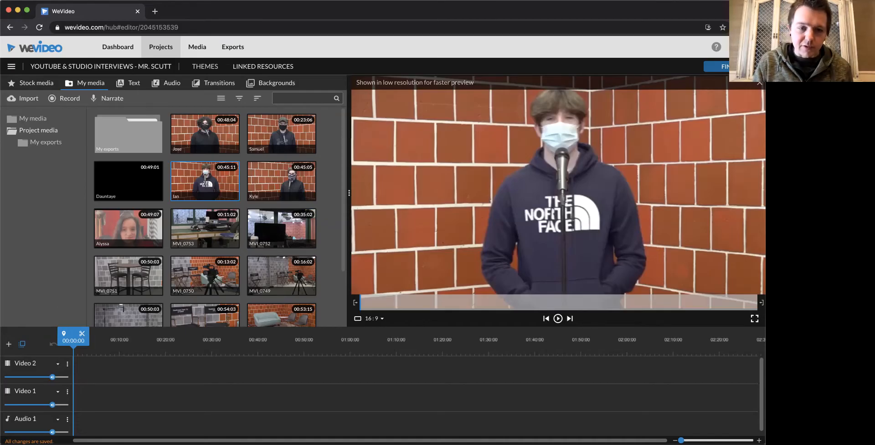
pyautogui.click(558, 319)
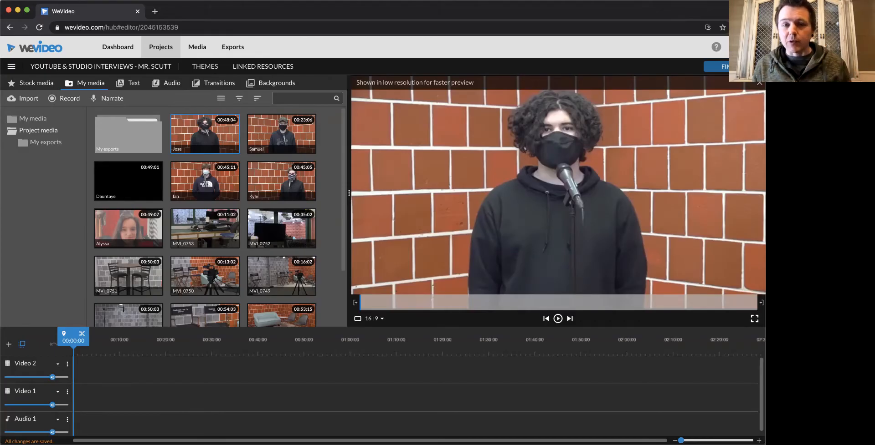
pyautogui.click(281, 229)
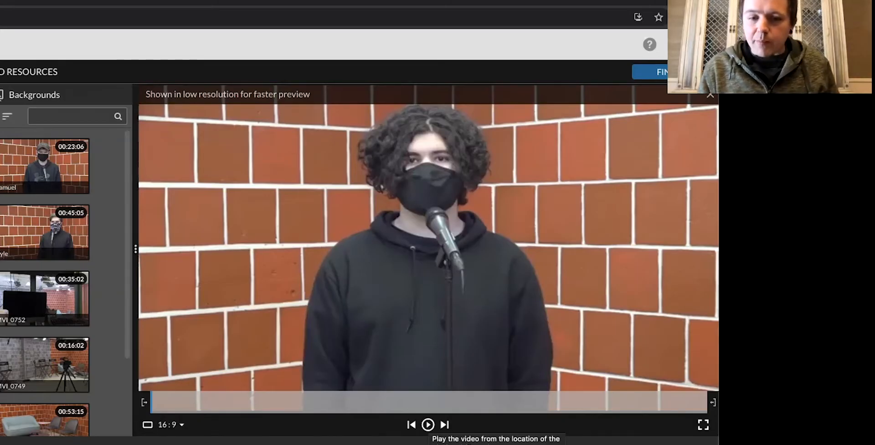
# Trim the curly-haired student's clip to about its first 5 seconds and play it back.
pyautogui.click(428, 437)
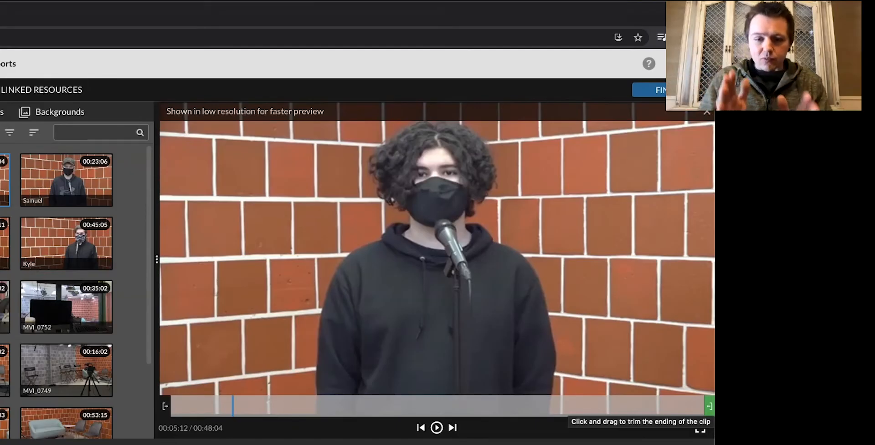
pyautogui.moveTo(708, 405); pyautogui.dragTo(568, 405)
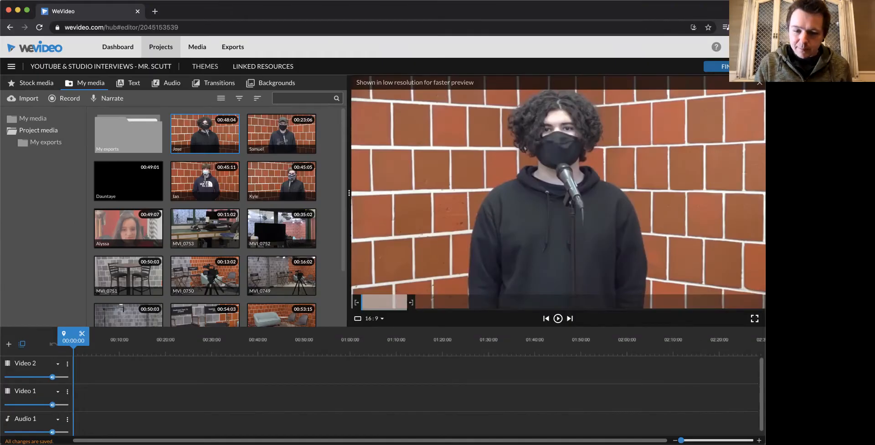
pyautogui.click(557, 319)
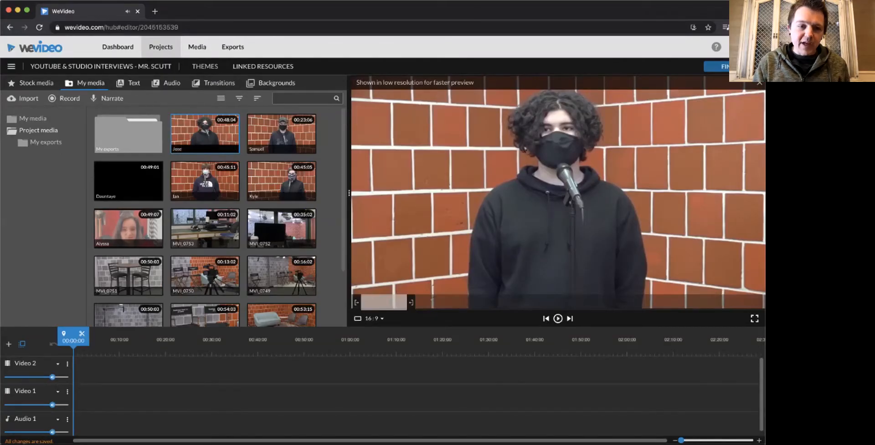
pyautogui.moveTo(204, 134); pyautogui.dragTo(134, 338)
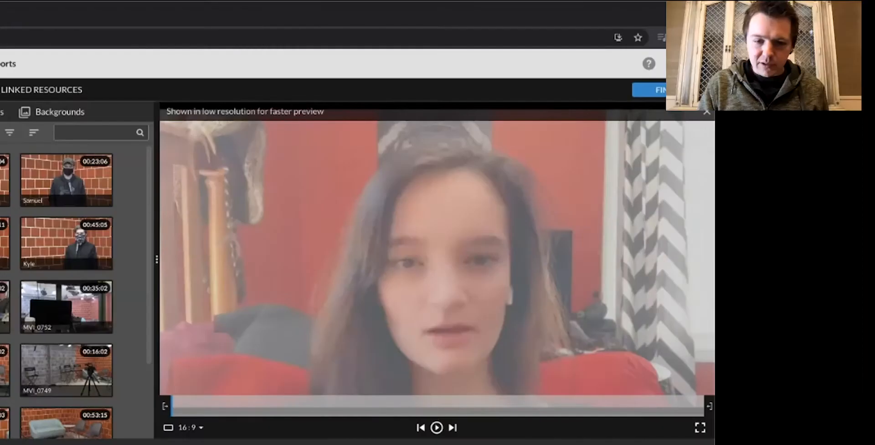
# Open the girl's home-recorded interview clip in the preview.
pyautogui.click(437, 440)
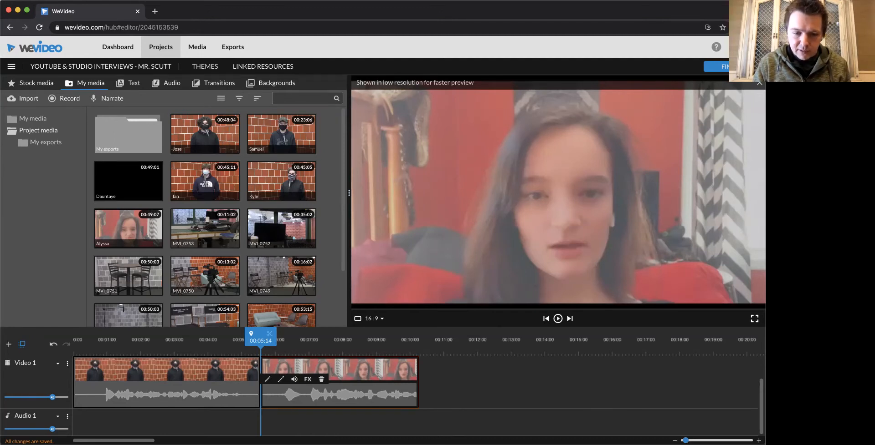
# Review the two-clip sequence and shorten the first clip to about 00:04:13.
pyautogui.click(327, 340)
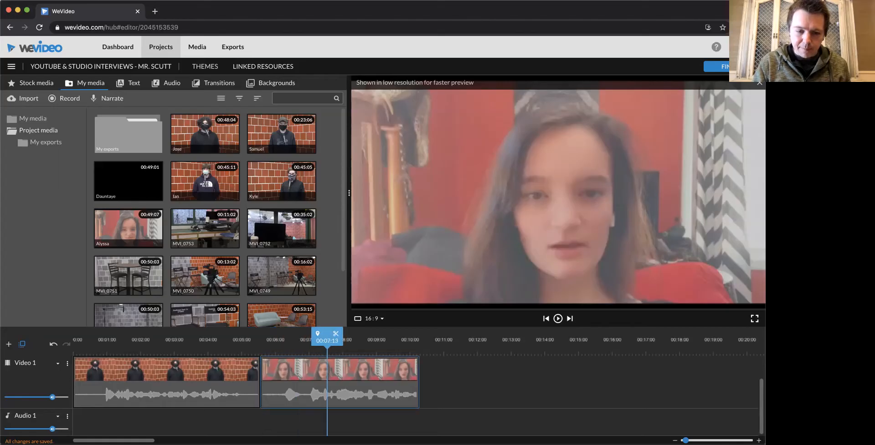
pyautogui.click(558, 319)
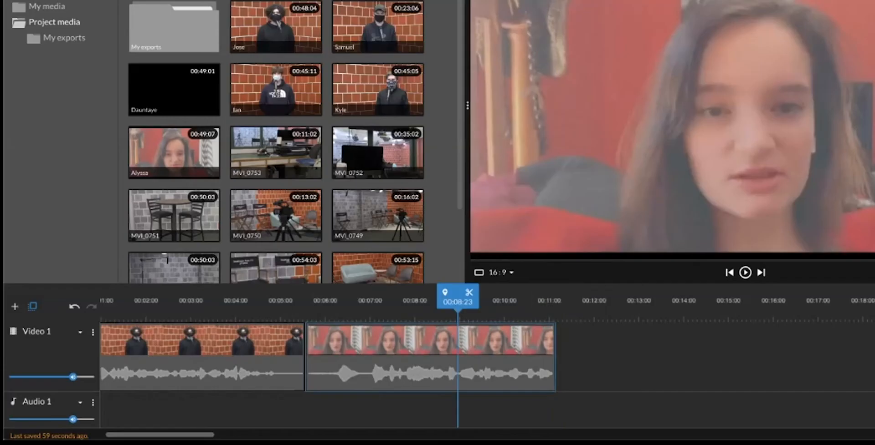
pyautogui.click(746, 273)
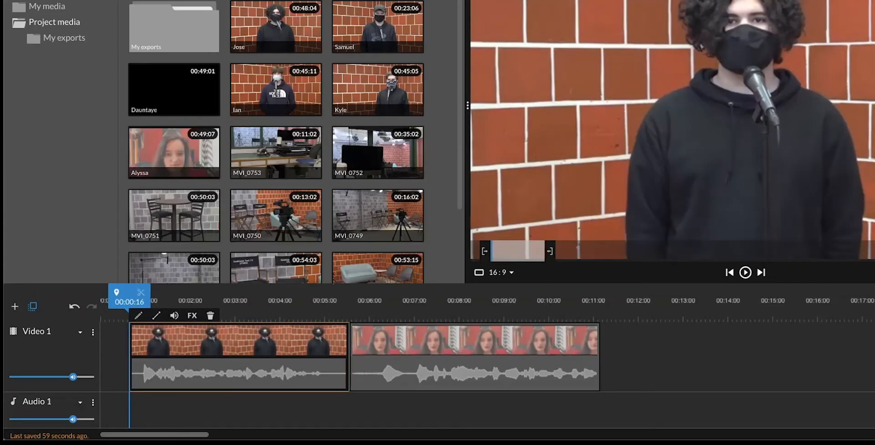
pyautogui.click(331, 301)
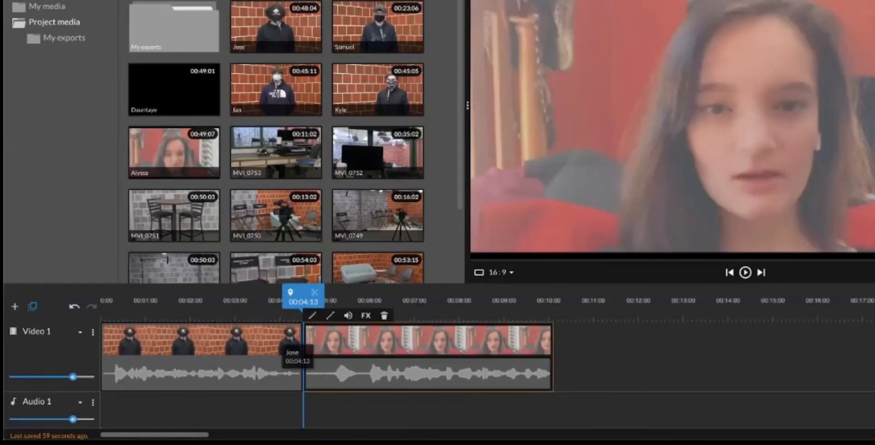
pyautogui.click(275, 89)
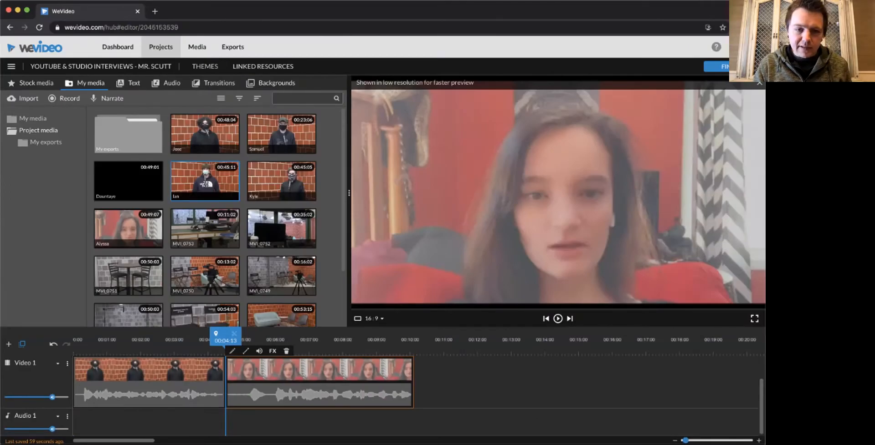
# Preview the North Face hoodie student's clip and close the gap before it.
pyautogui.click(281, 133)
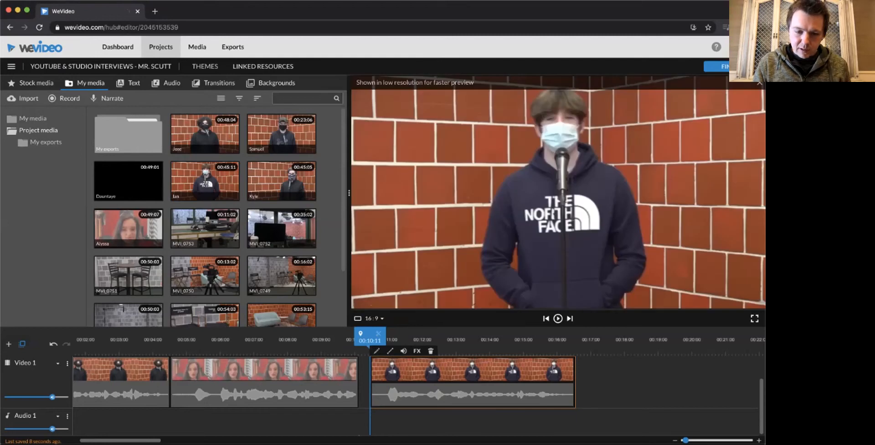
pyautogui.click(559, 319)
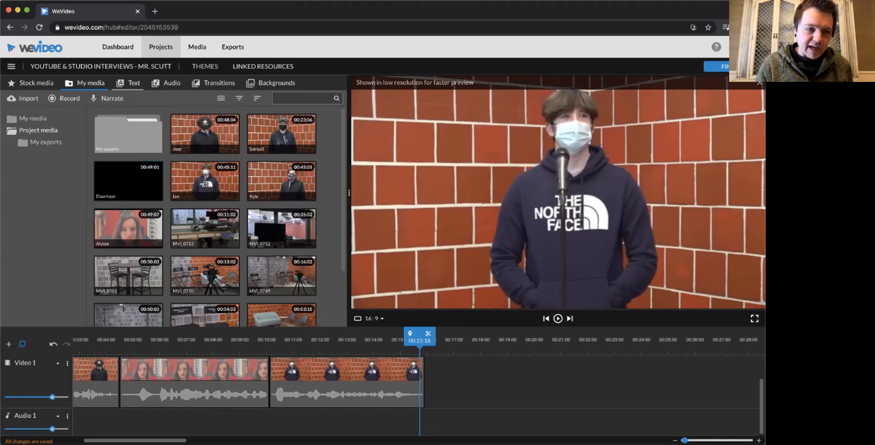
# Browse the Motion title templates and preview Reveal - 5 lines and another template.
pyautogui.click(134, 83)
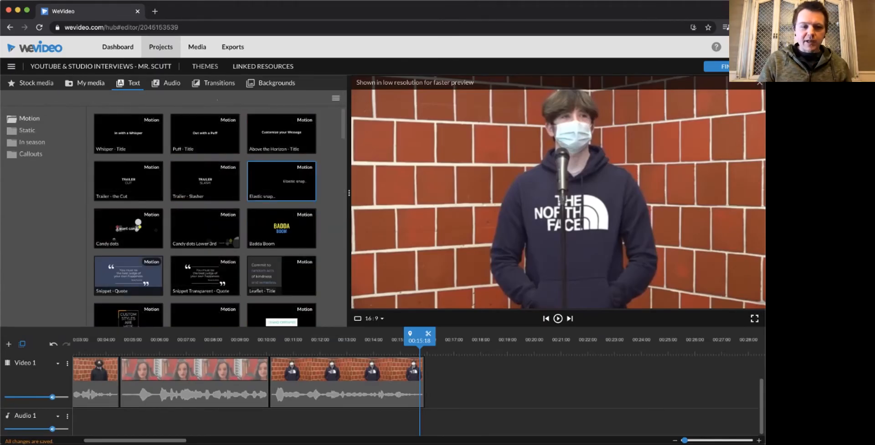
pyautogui.scroll(-3)
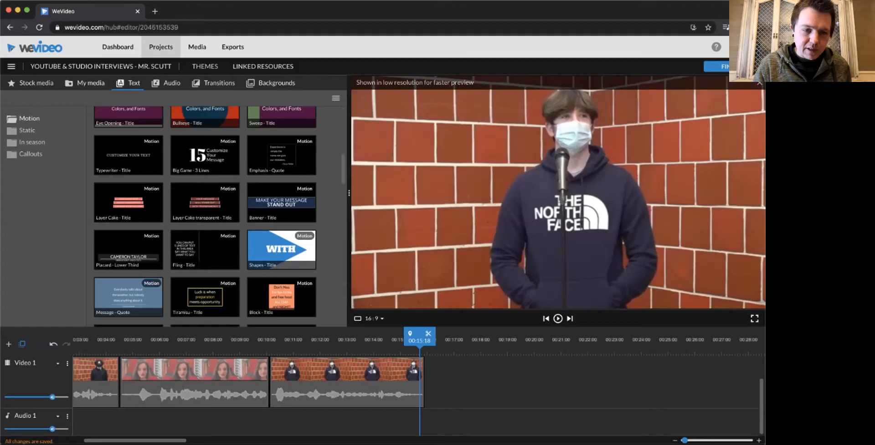
pyautogui.scroll(-3)
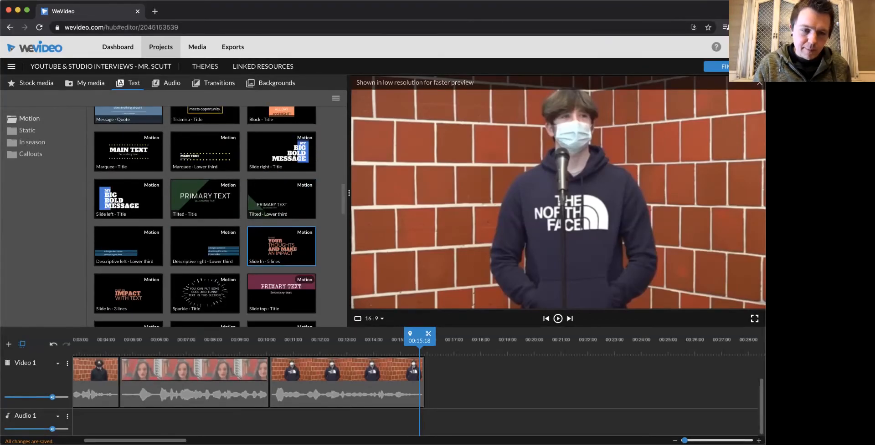
pyautogui.scroll(-3)
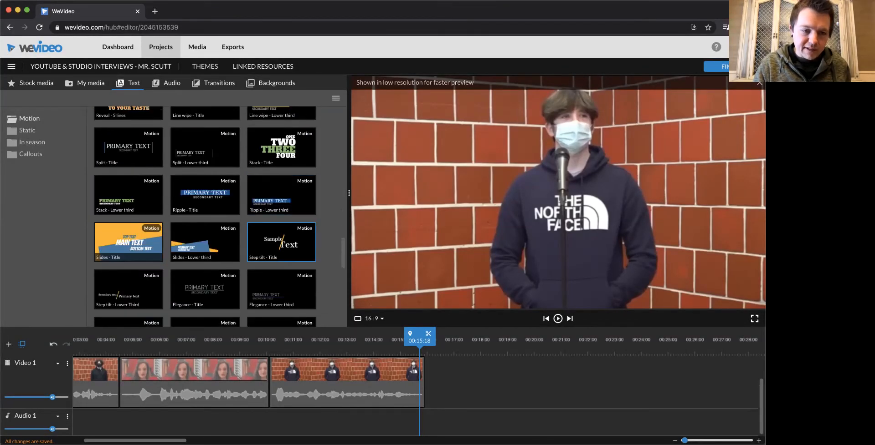
pyautogui.click(557, 318)
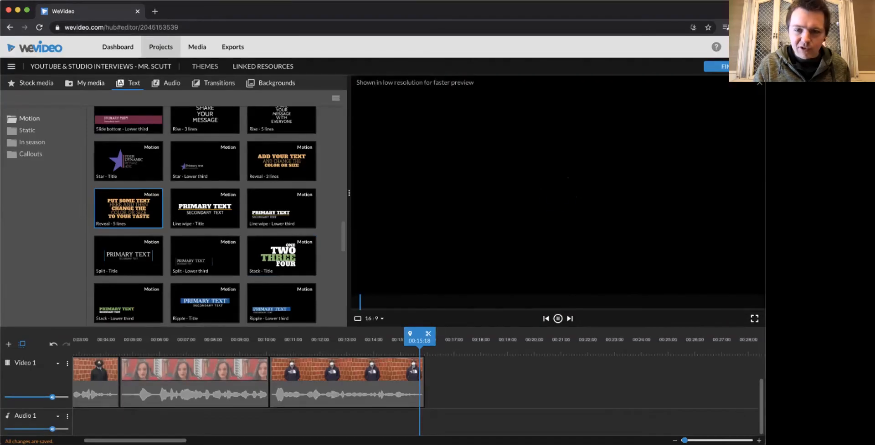
pyautogui.click(128, 209)
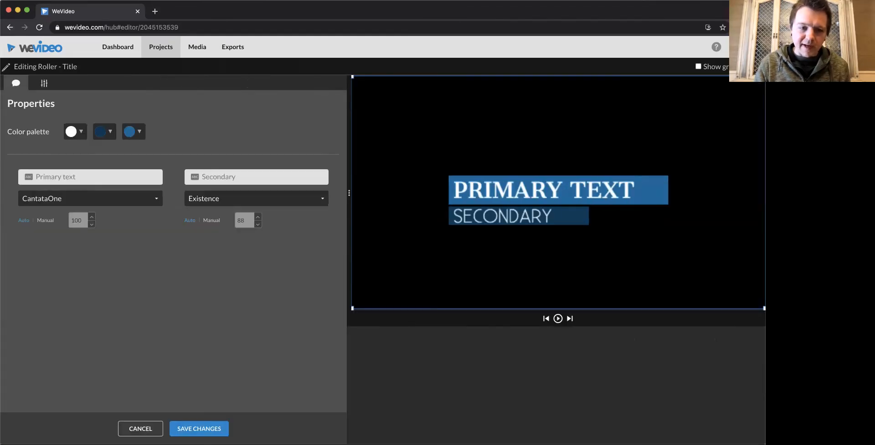
# Enter 'YouTube & TV Studio' as the primary text and 'Production' as the secondary text.
pyautogui.write('Y')
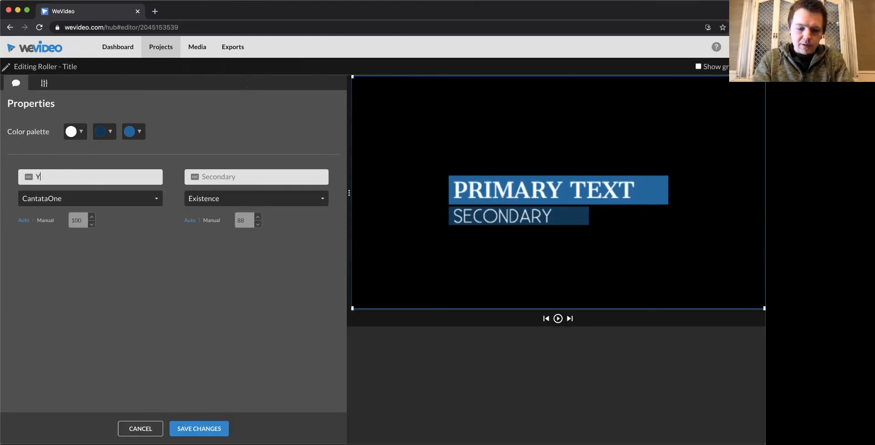
pyautogui.write('outube &')
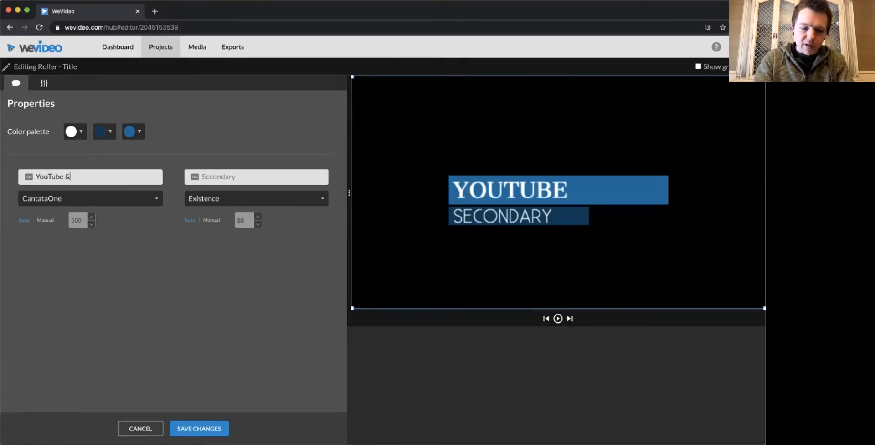
pyautogui.write('TV Studio')
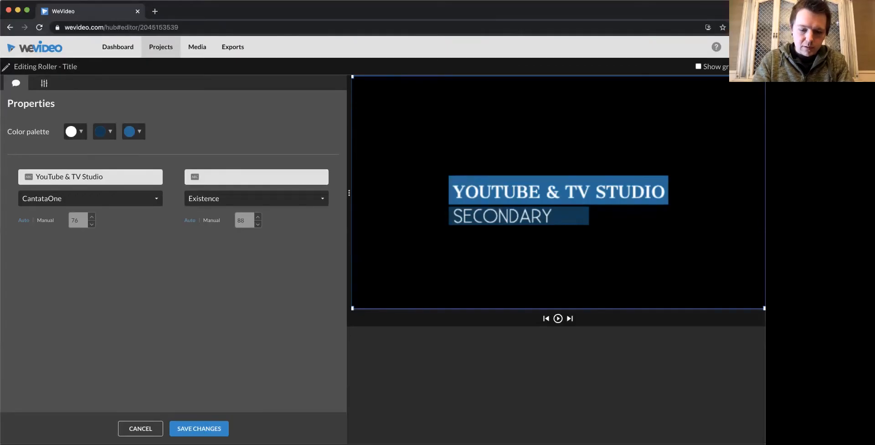
pyautogui.write('Production')
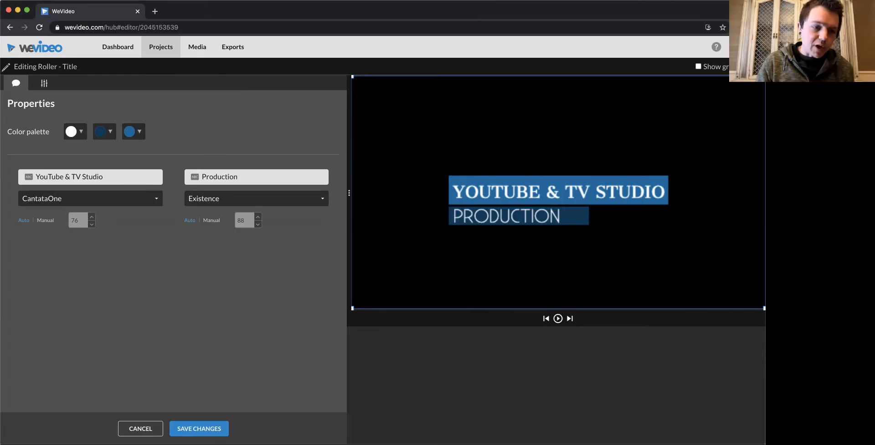
# Make the Production bar green and save the title to the project.
pyautogui.click(256, 177)
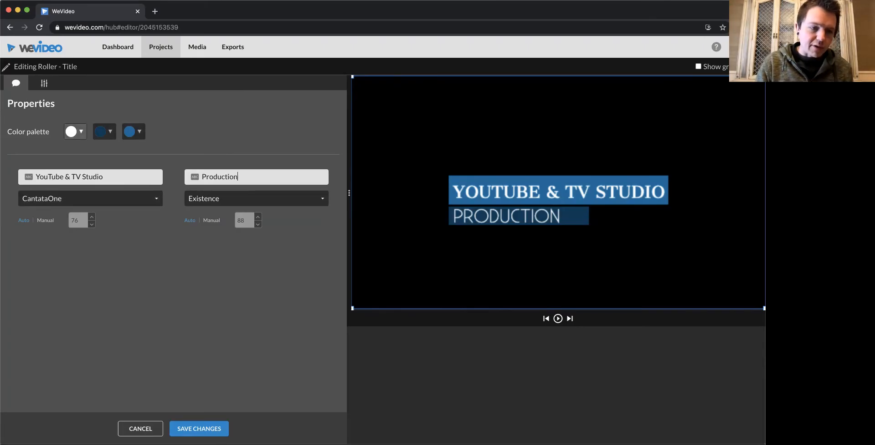
pyautogui.click(104, 132)
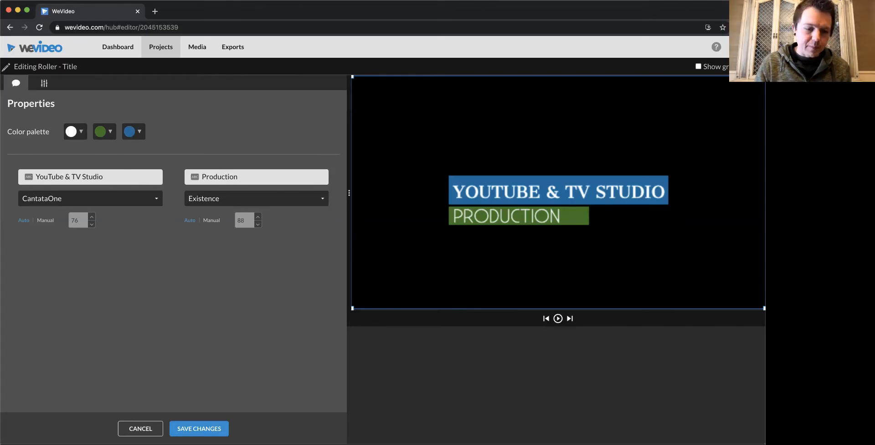
pyautogui.click(199, 429)
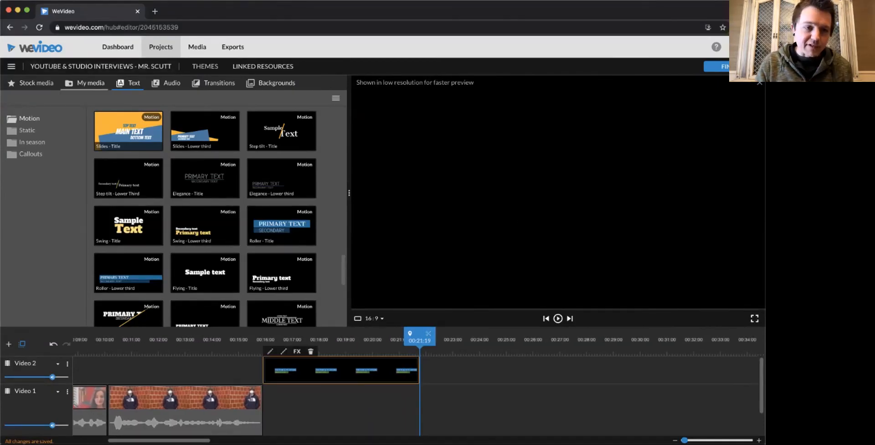
# Open Project media and play the Dauntaye interview clip in the preview.
pyautogui.click(90, 83)
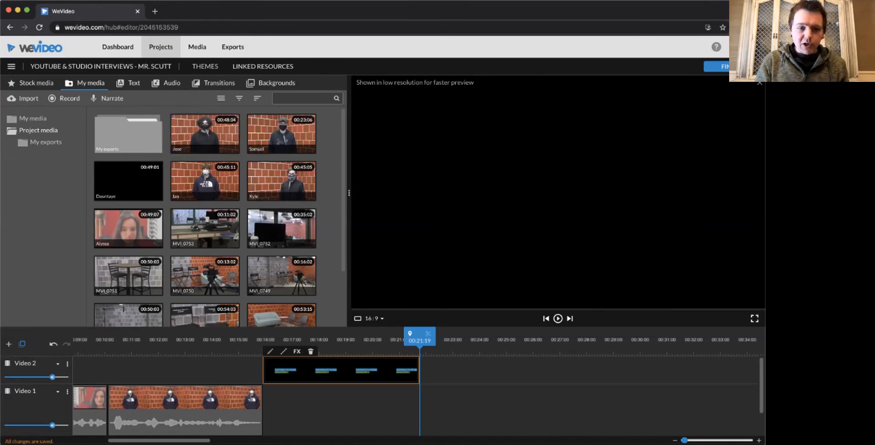
pyautogui.click(204, 134)
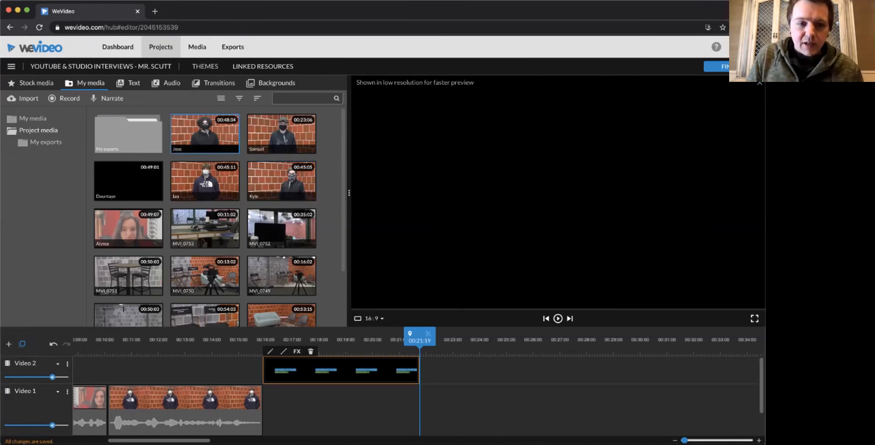
pyautogui.click(128, 181)
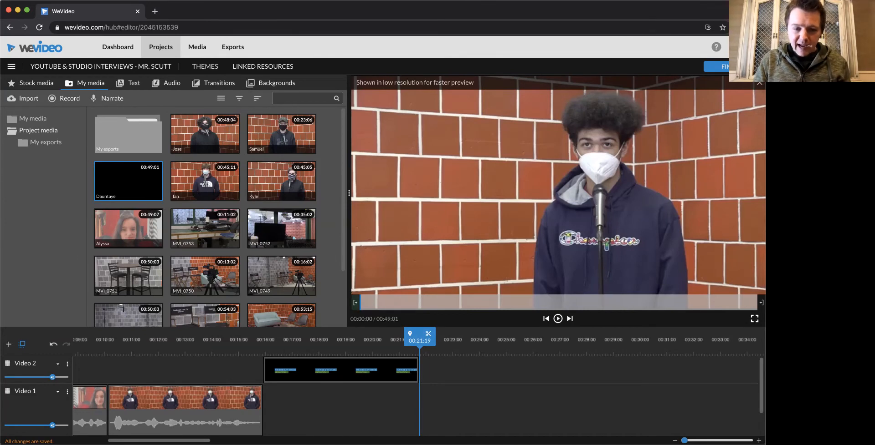
pyautogui.click(557, 318)
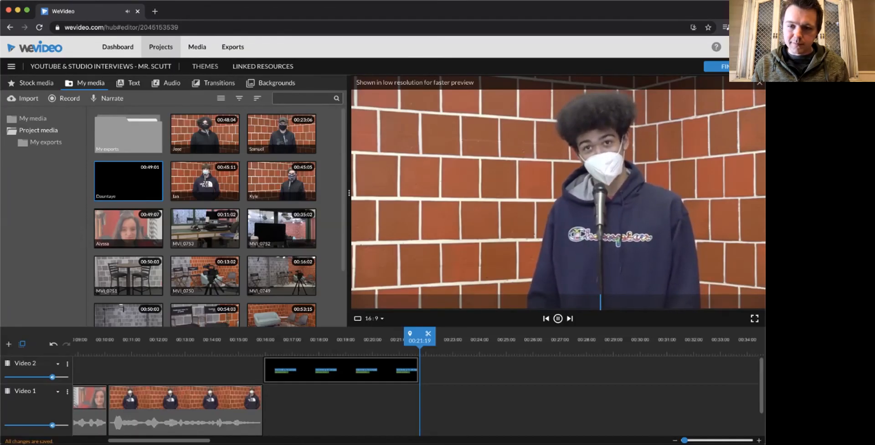
pyautogui.click(558, 319)
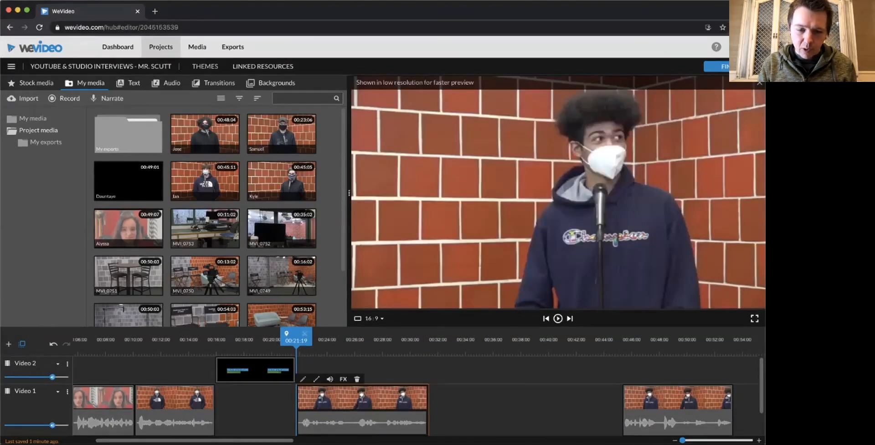
# Play the timeline preview past the latest interview clip after the title.
pyautogui.click(557, 318)
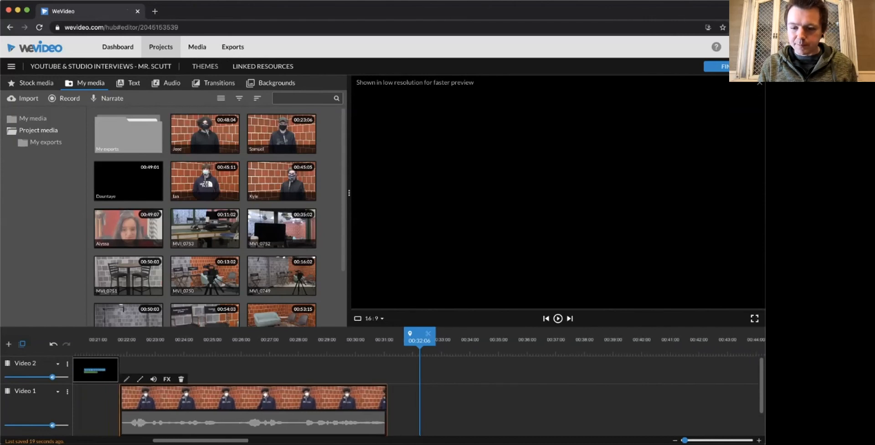
# Play and pause the preview of the girl in the red room's interview clip.
pyautogui.click(558, 319)
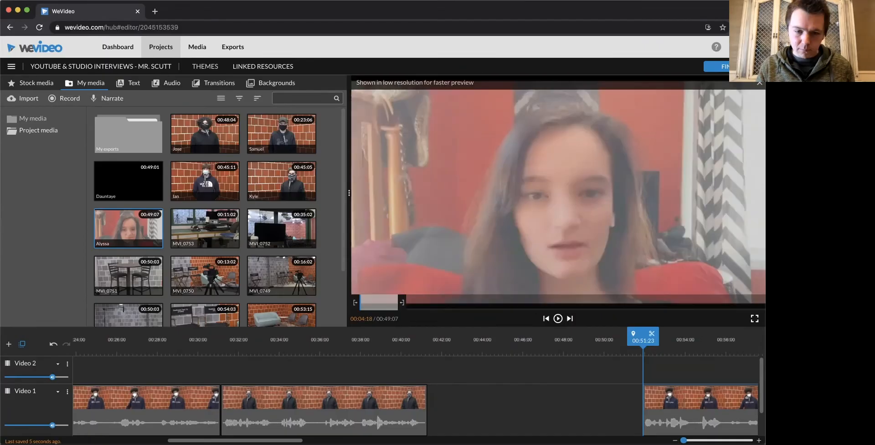
pyautogui.click(558, 319)
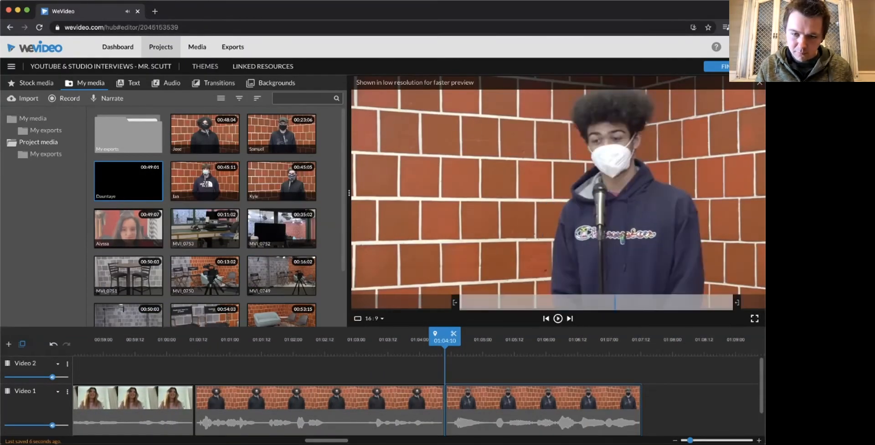
pyautogui.click(559, 319)
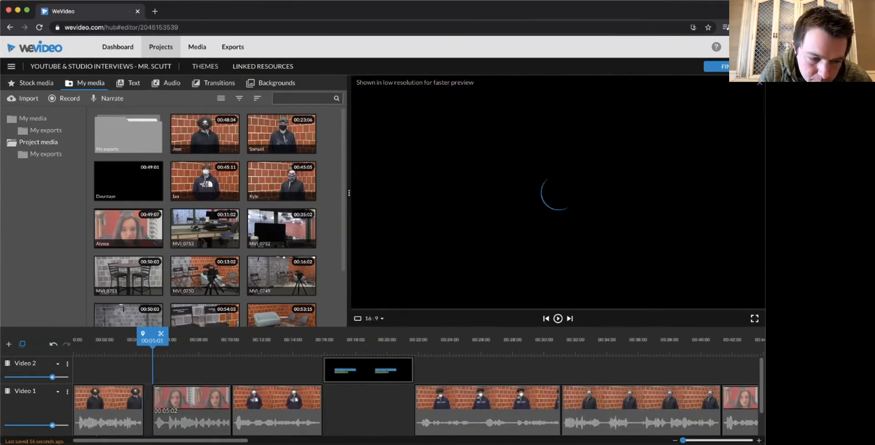
pyautogui.click(559, 318)
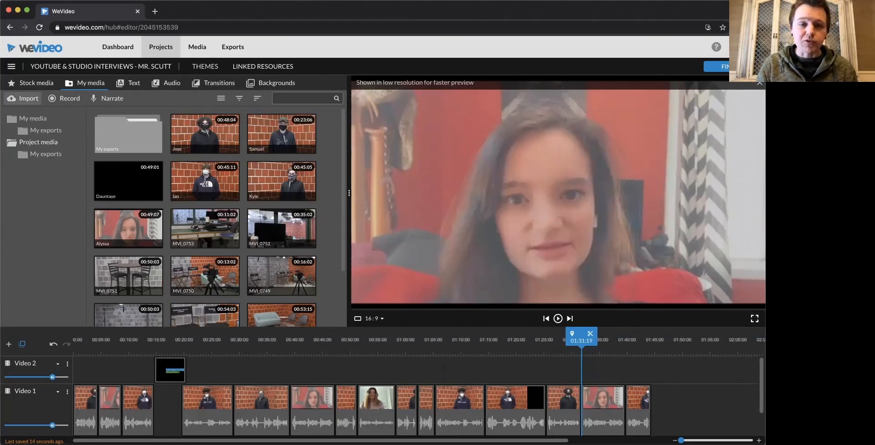
pyautogui.moveTo(23, 99)
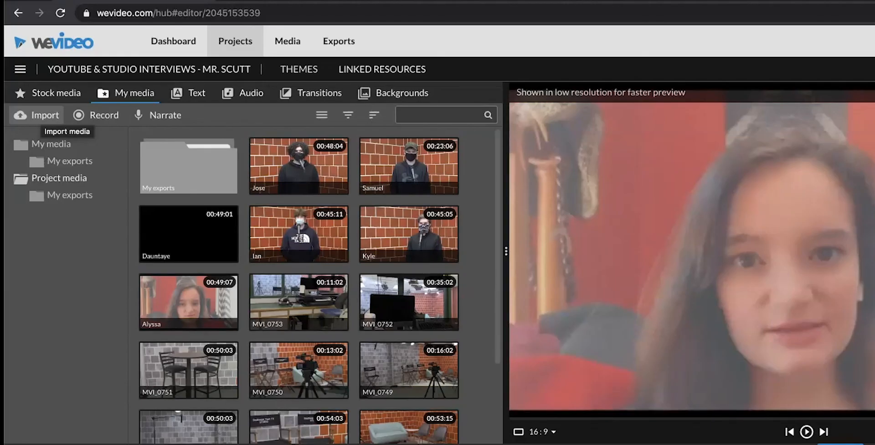
# Finish editing the interview project to reach the export settings.
pyautogui.click(299, 302)
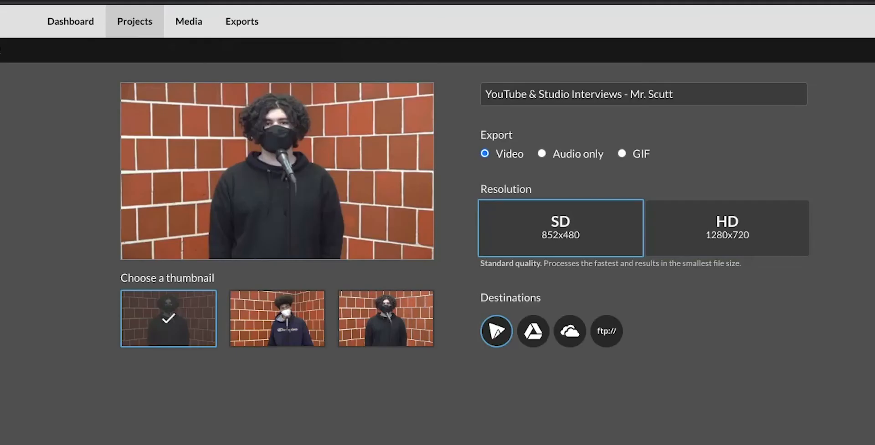
# Export the video at HD 1280x720 to WeVideo and Google Drive.
pyautogui.click(727, 228)
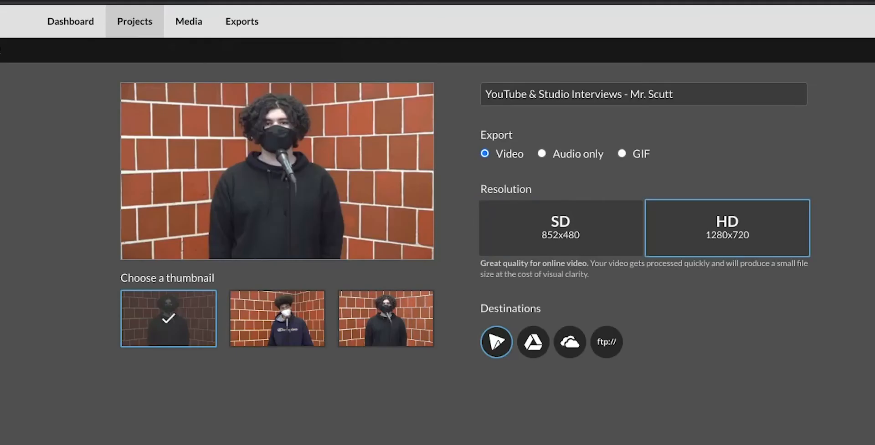
pyautogui.click(560, 228)
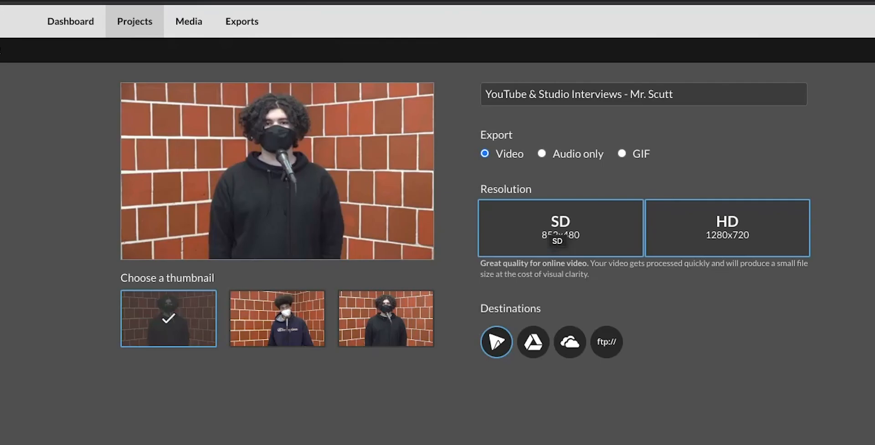
pyautogui.click(726, 227)
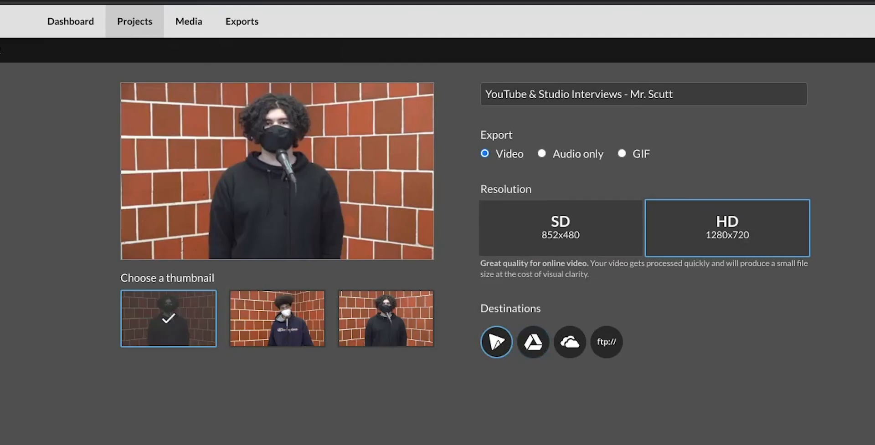
pyautogui.moveTo(533, 342)
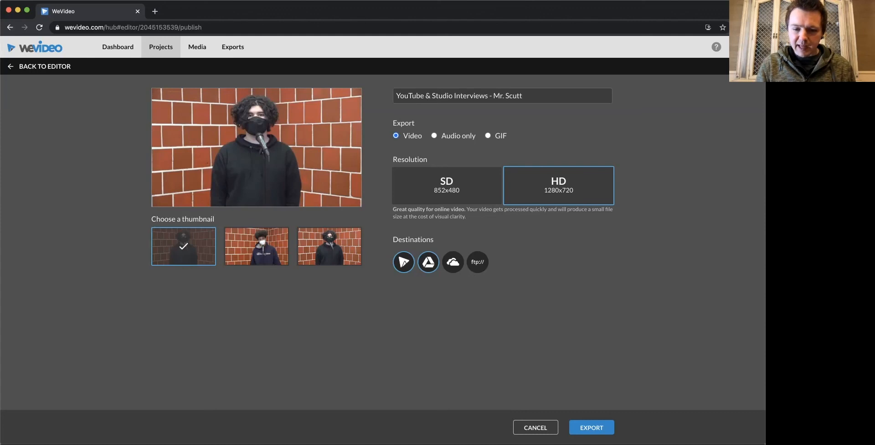
pyautogui.click(591, 428)
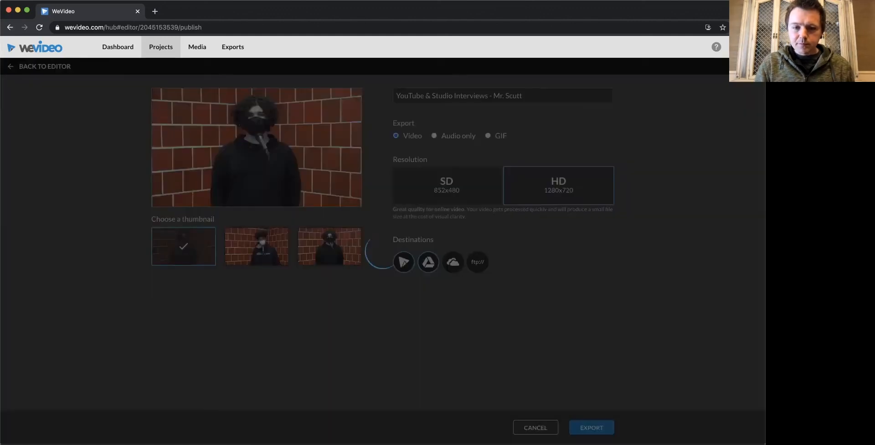
pyautogui.click(590, 428)
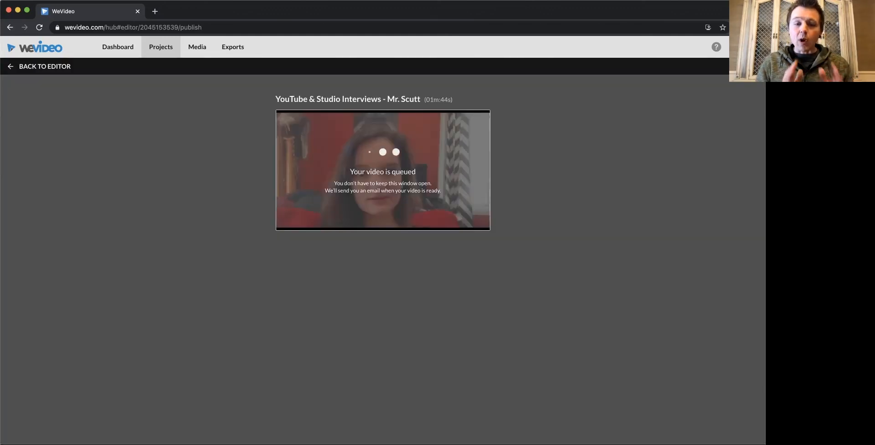